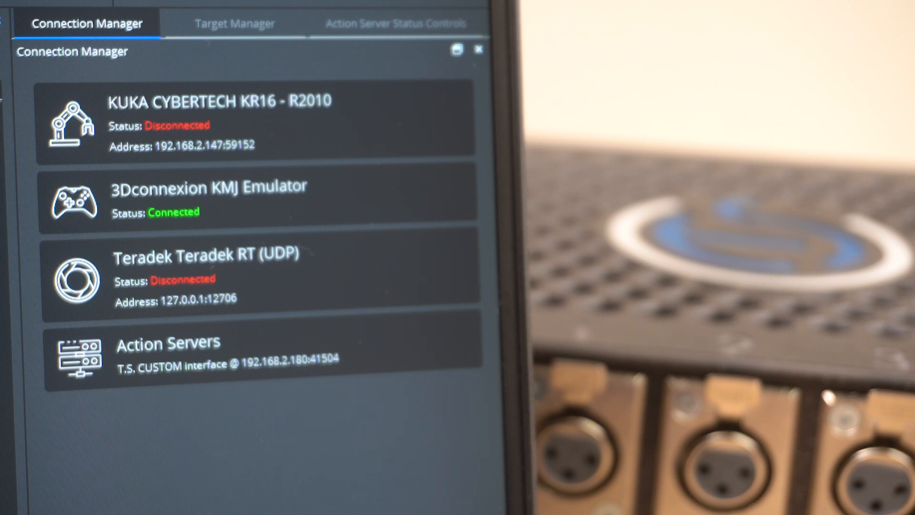
Step: Show the Action Server Status Controls with the digital outputs
left_click(394, 24)
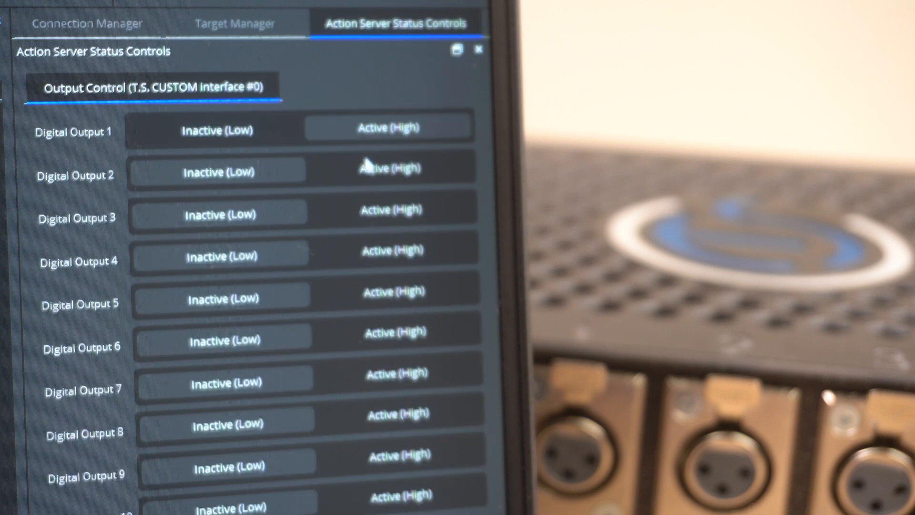
mouse_move(378, 341)
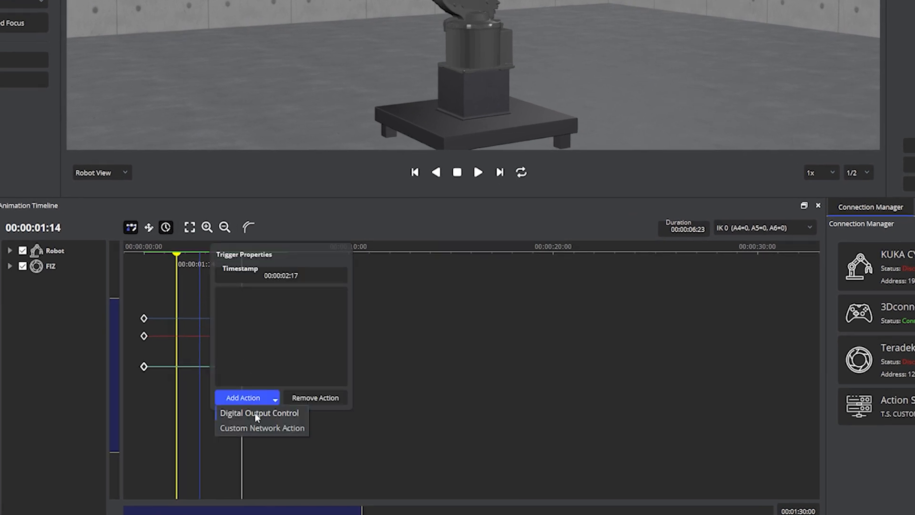
Step: Add a T.S. CUSTOM #0 Digital Output Control set Active, then another on the second trigger
left_click(259, 412)
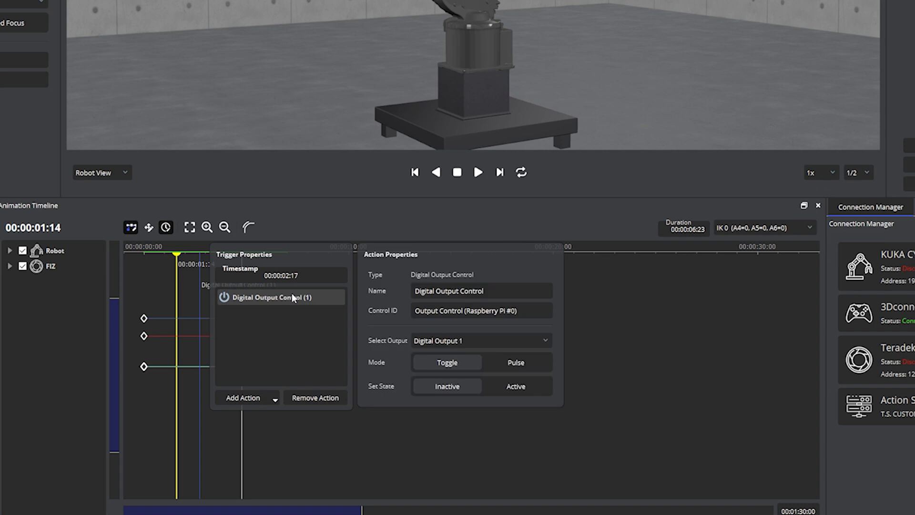
left_click(480, 310)
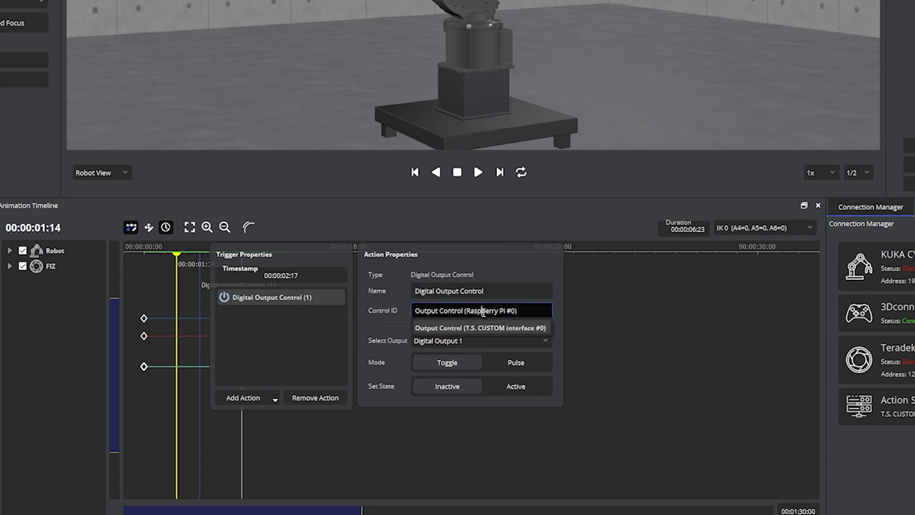
left_click(480, 328)
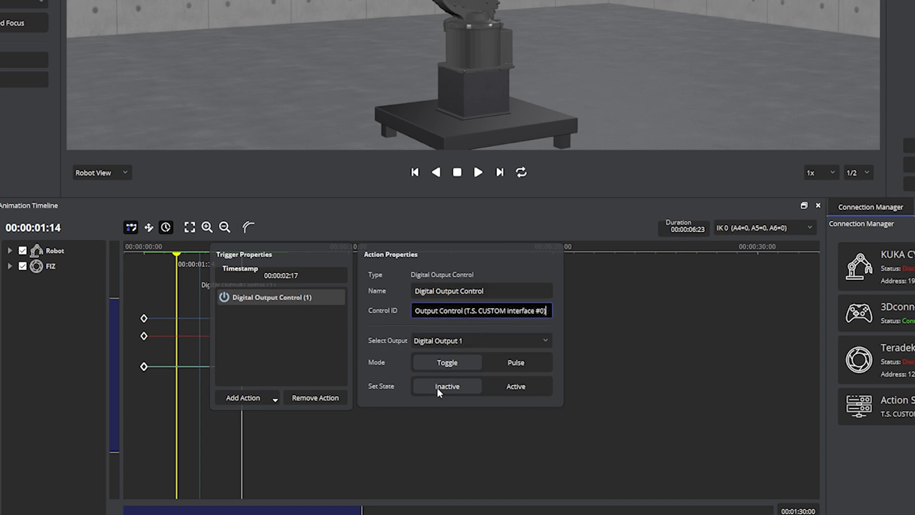
left_click(515, 386)
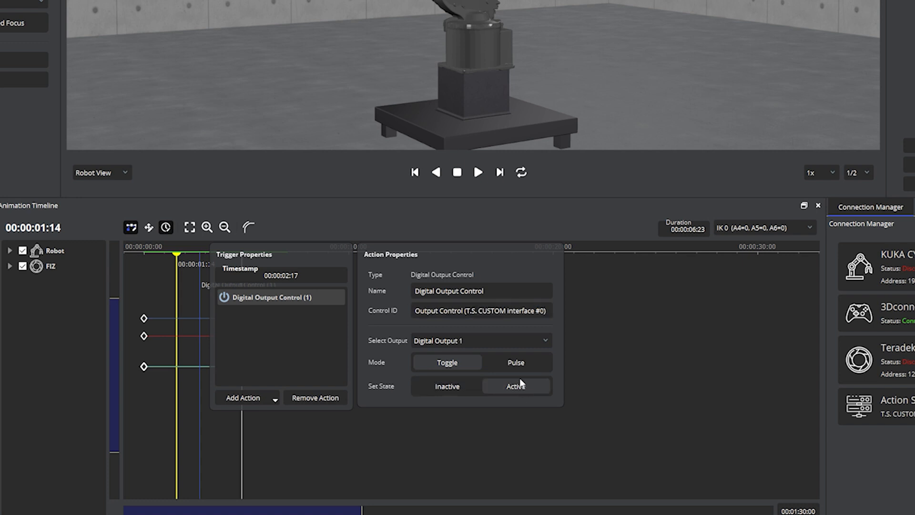
mouse_move(357, 432)
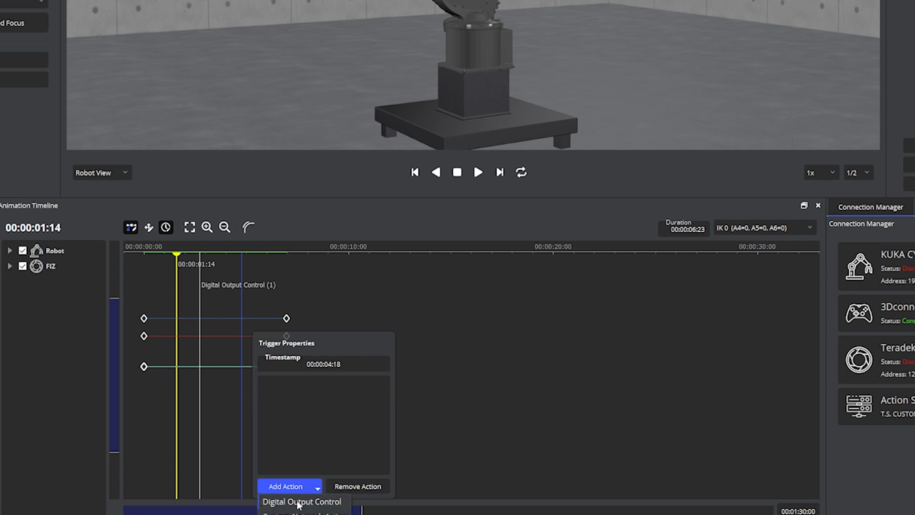
left_click(301, 502)
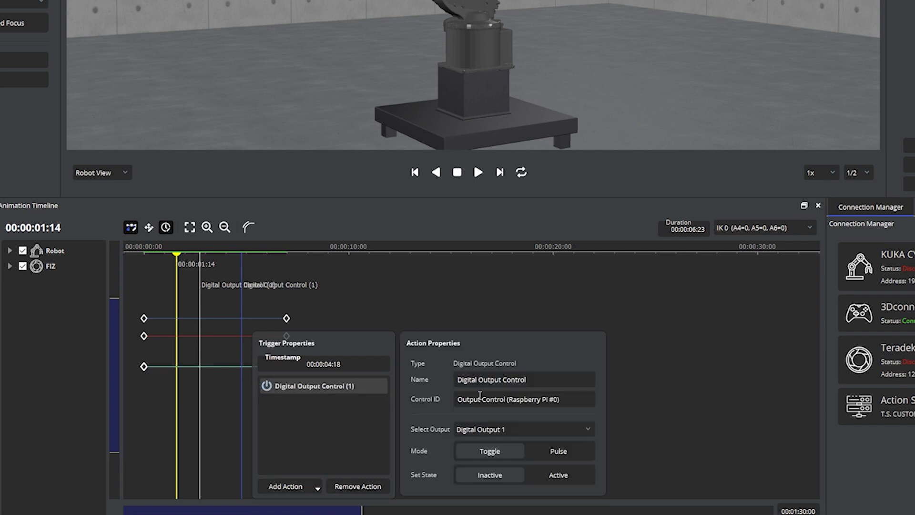